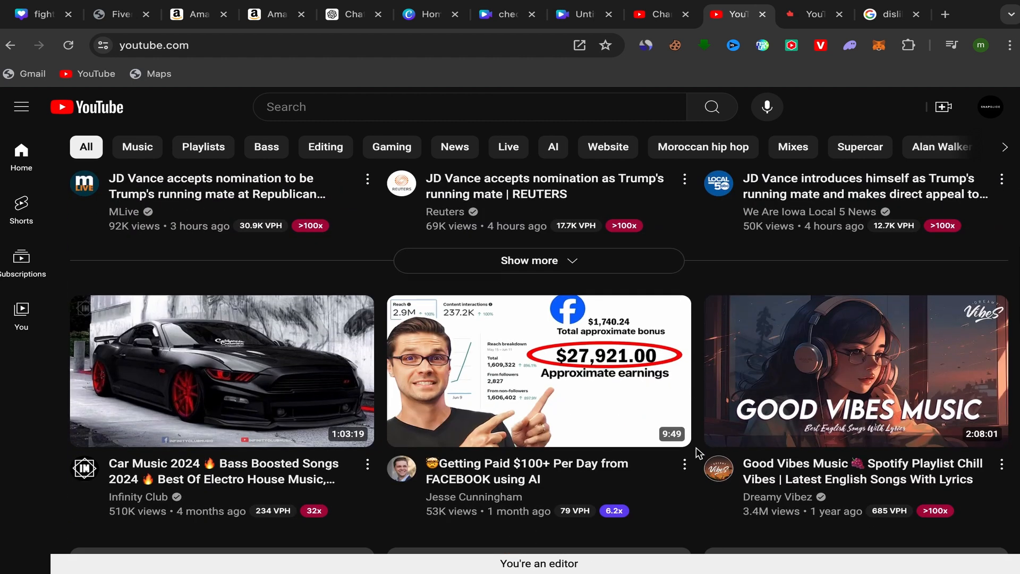
# - Scroll down the YouTube feed to the Car Music 2024 video
pyautogui.scroll(-3)
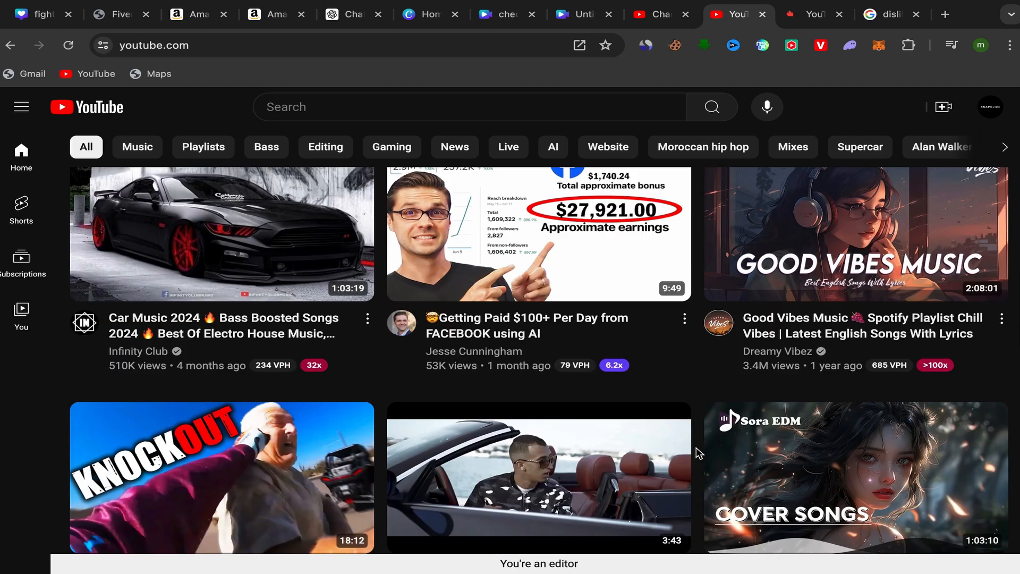
pyautogui.scroll(-3)
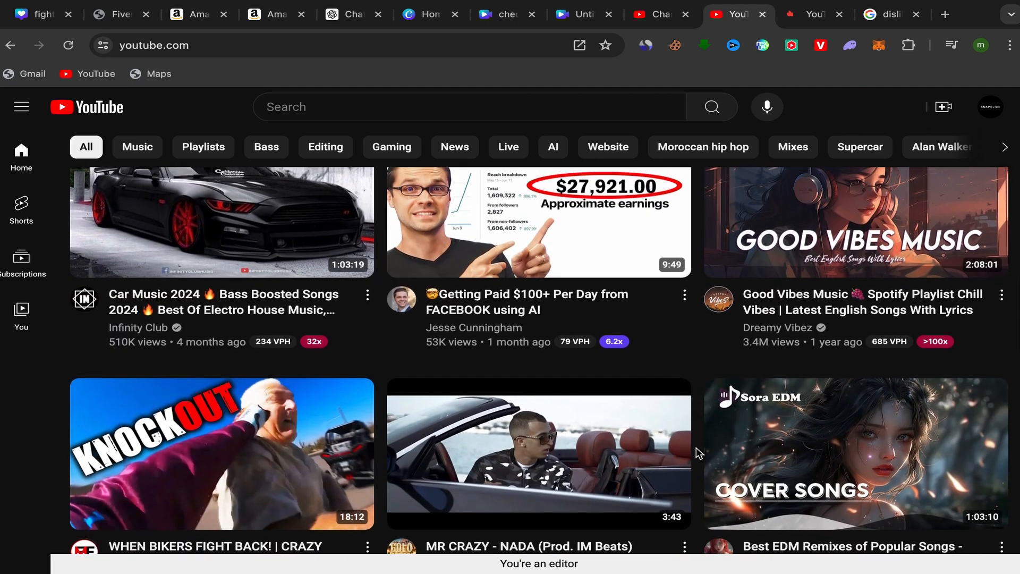
pyautogui.scroll(-3)
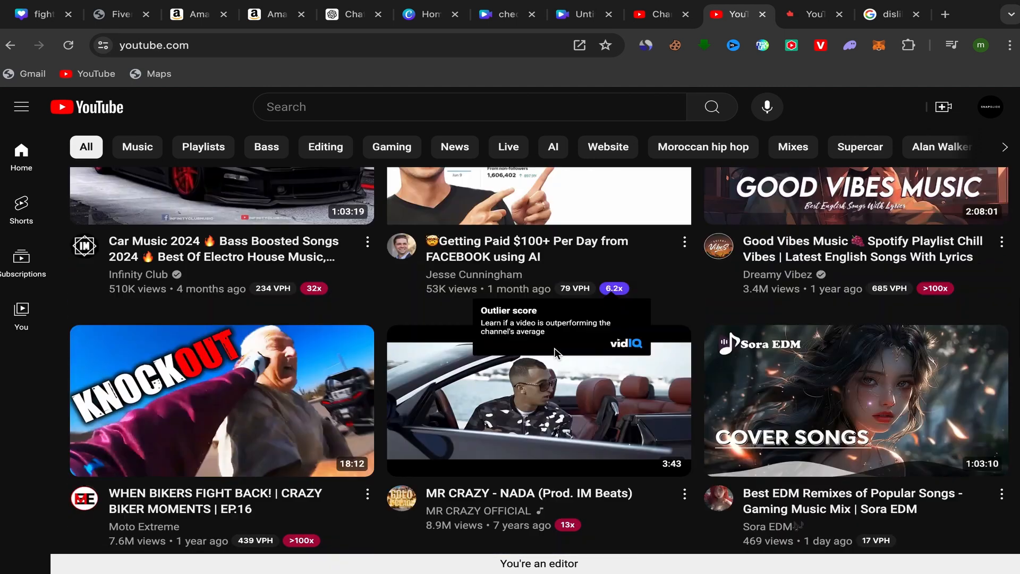
pyautogui.scroll(-3)
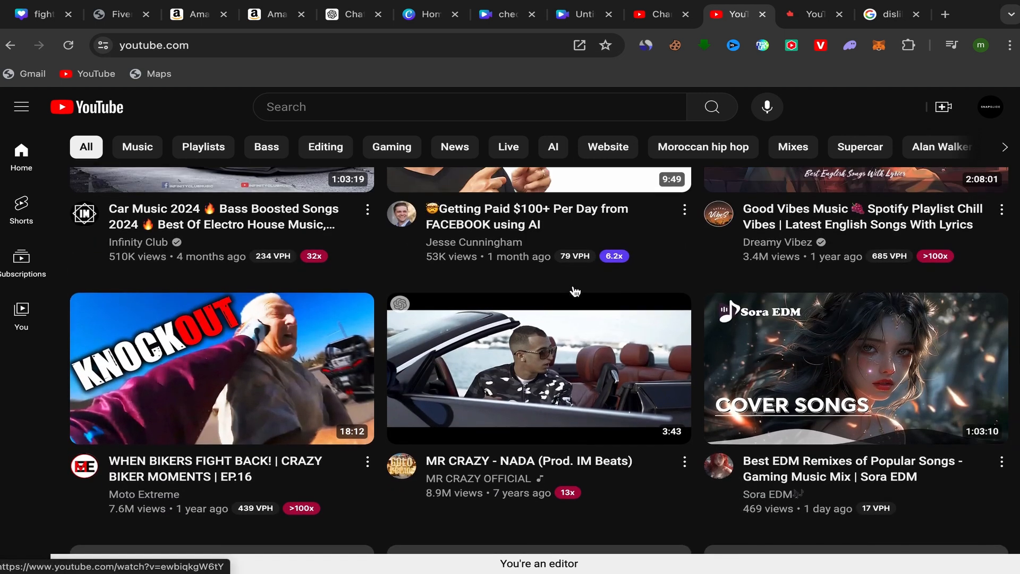
pyautogui.scroll(-3)
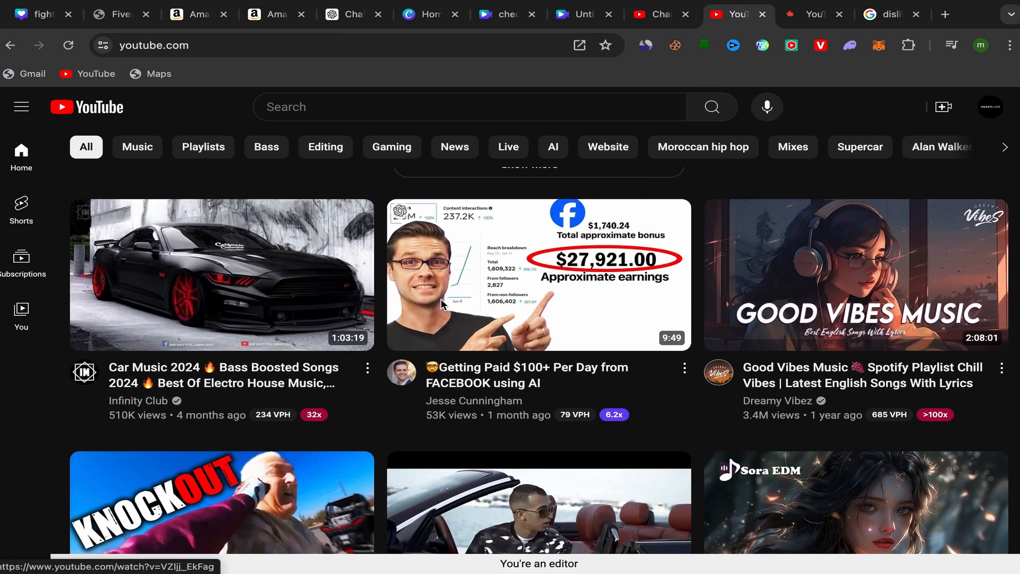
pyautogui.moveTo(333, 289)
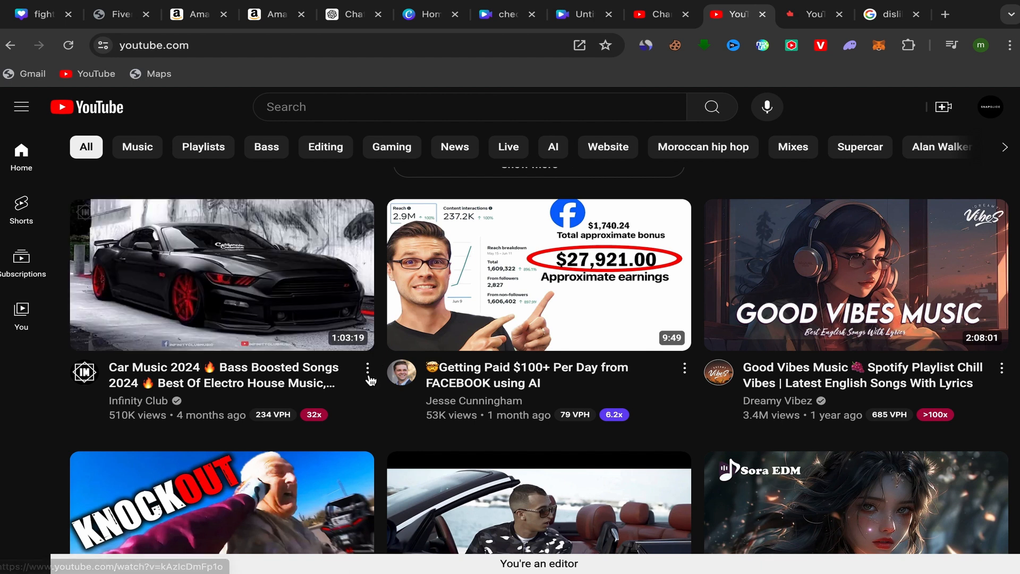
# - Copy the Car Music 2024 video's share link and return to the dislike viewer search results
pyautogui.click(368, 369)
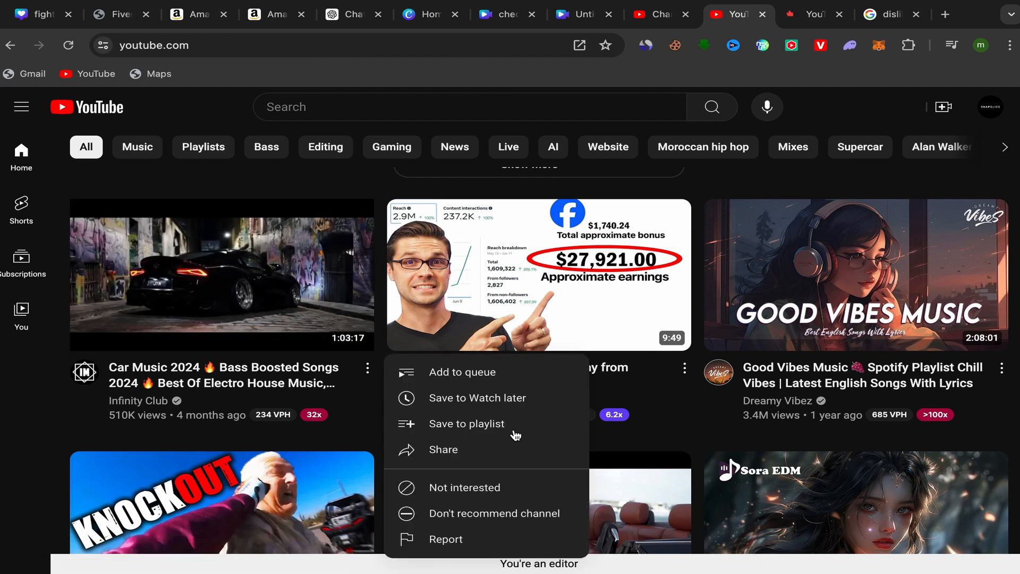
pyautogui.click(443, 449)
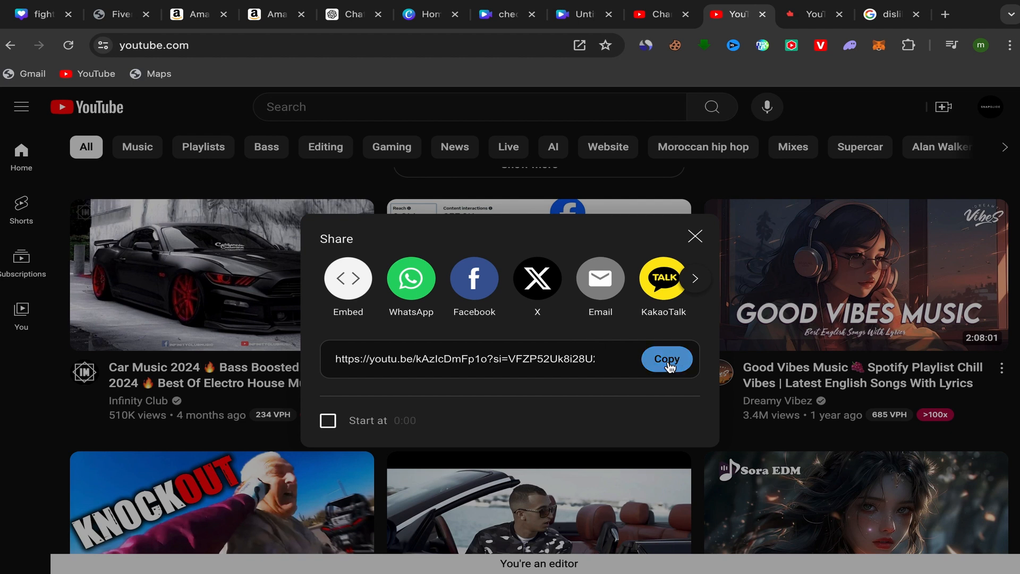
pyautogui.click(666, 358)
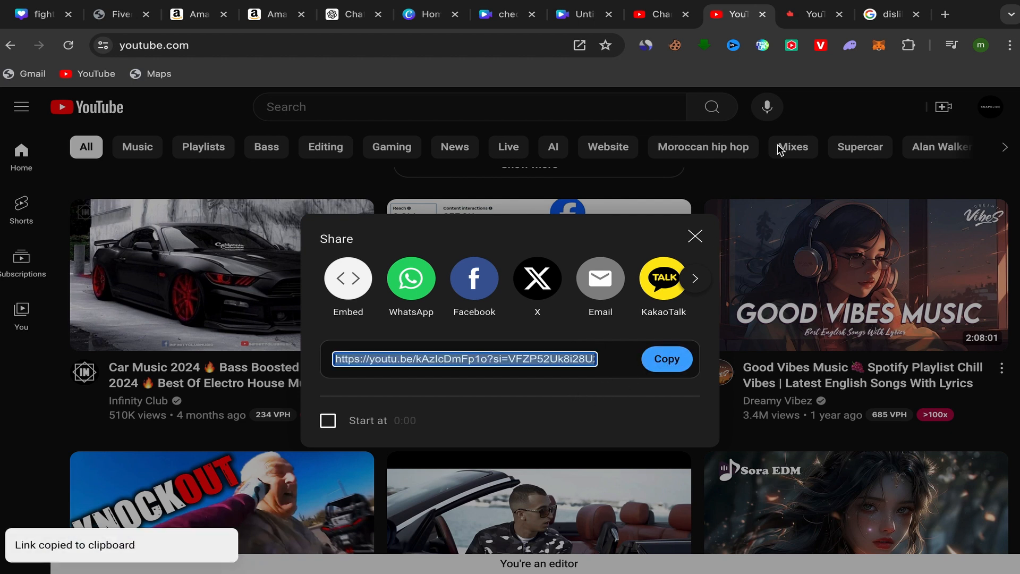
pyautogui.click(886, 14)
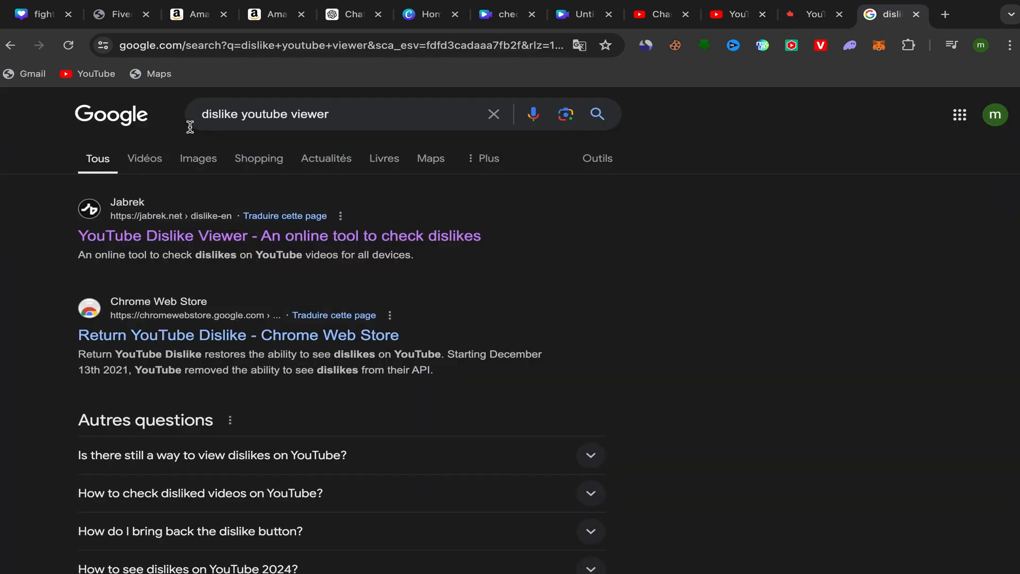
pyautogui.moveTo(256, 124)
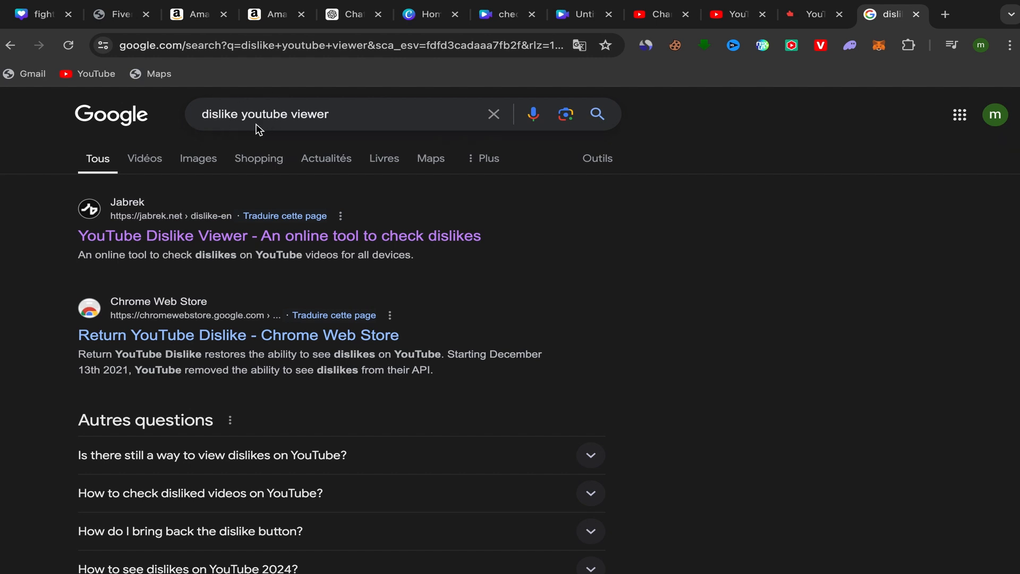
pyautogui.moveTo(299, 217)
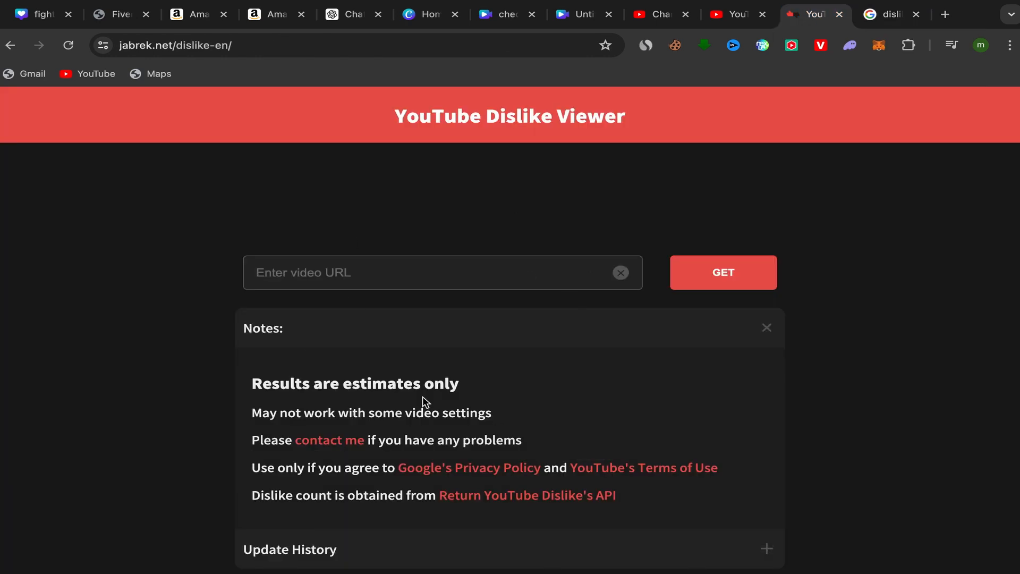
# - Paste the Car Music 2024 share link into the Jabrek viewer's URL box and fetch it
pyautogui.click(429, 272)
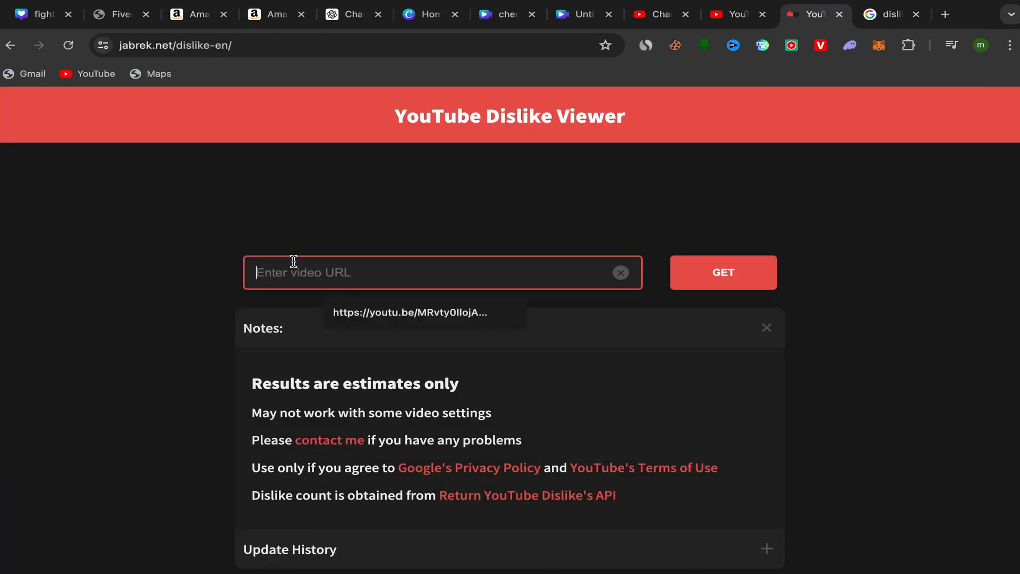
pyautogui.rightClick(293, 272)
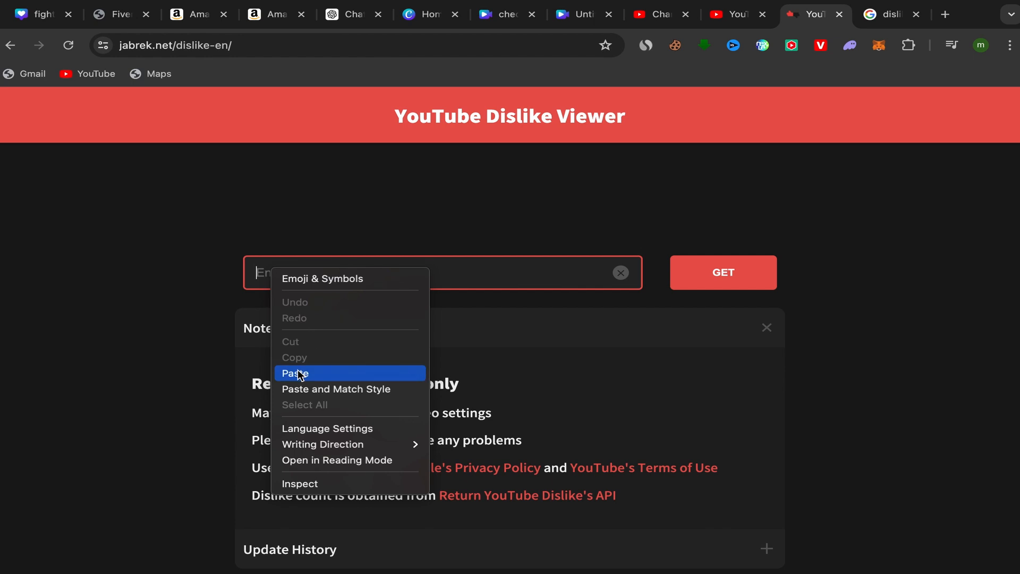
pyautogui.click(294, 373)
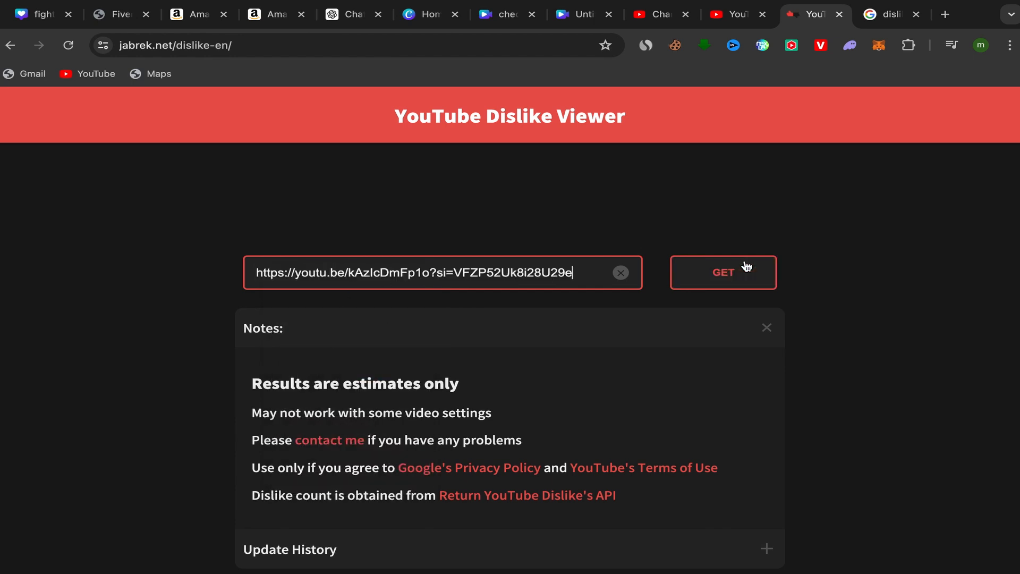
pyautogui.click(722, 272)
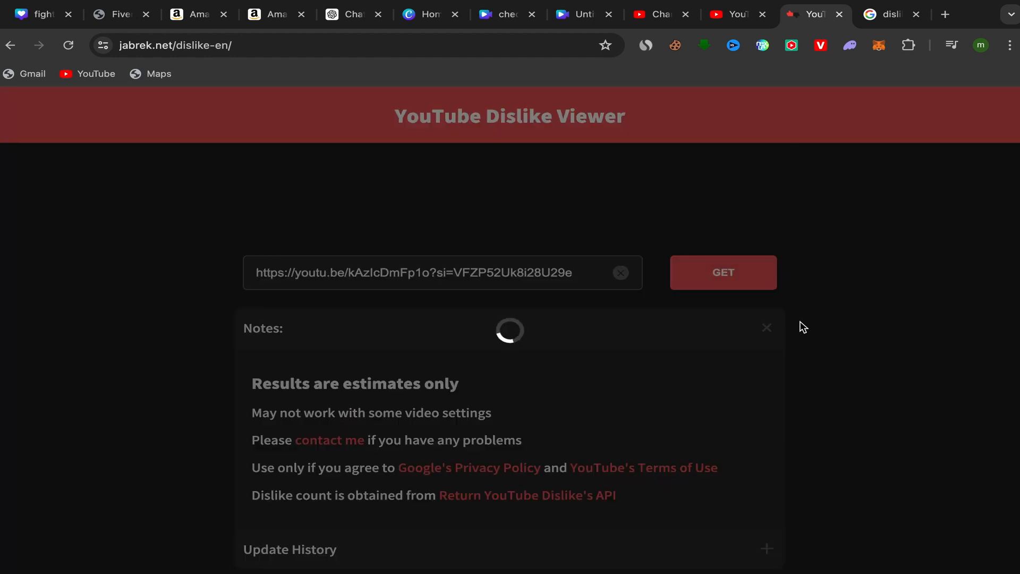
pyautogui.click(721, 271)
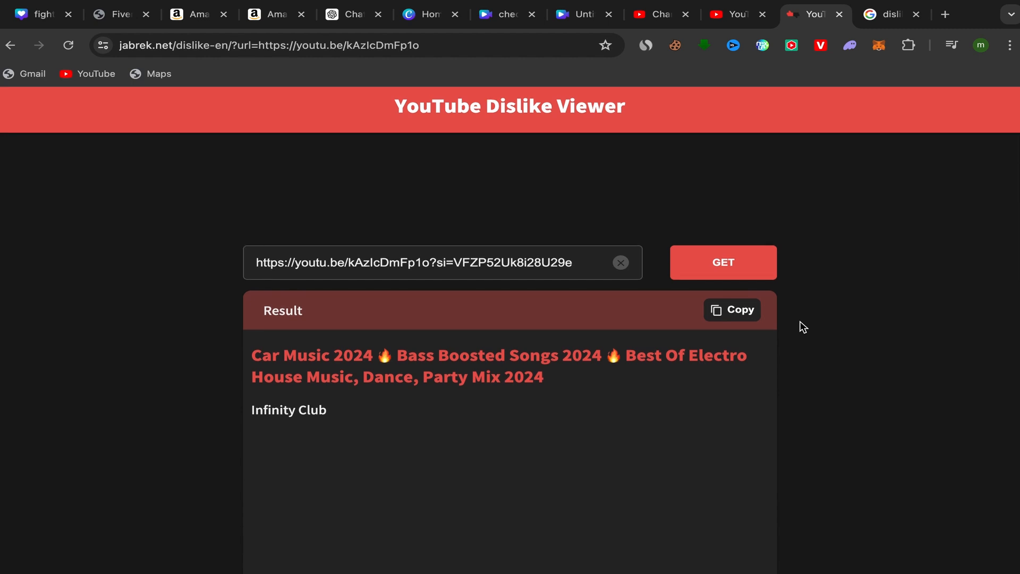
# - Scroll the results to 510,646 views, 4,381 likes, 56 dislikes and 85 comments
pyautogui.scroll(-3)
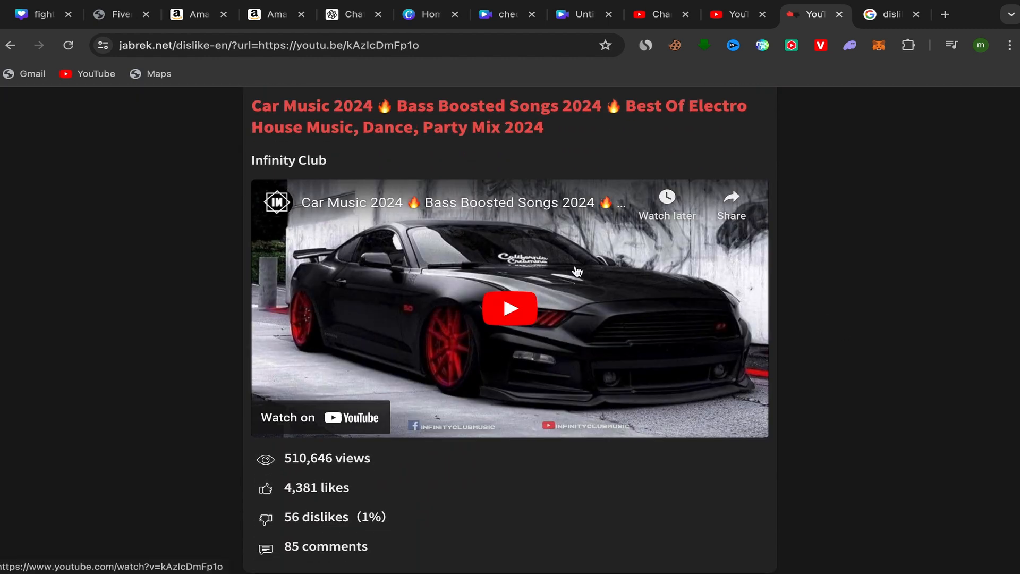
pyautogui.scroll(-3)
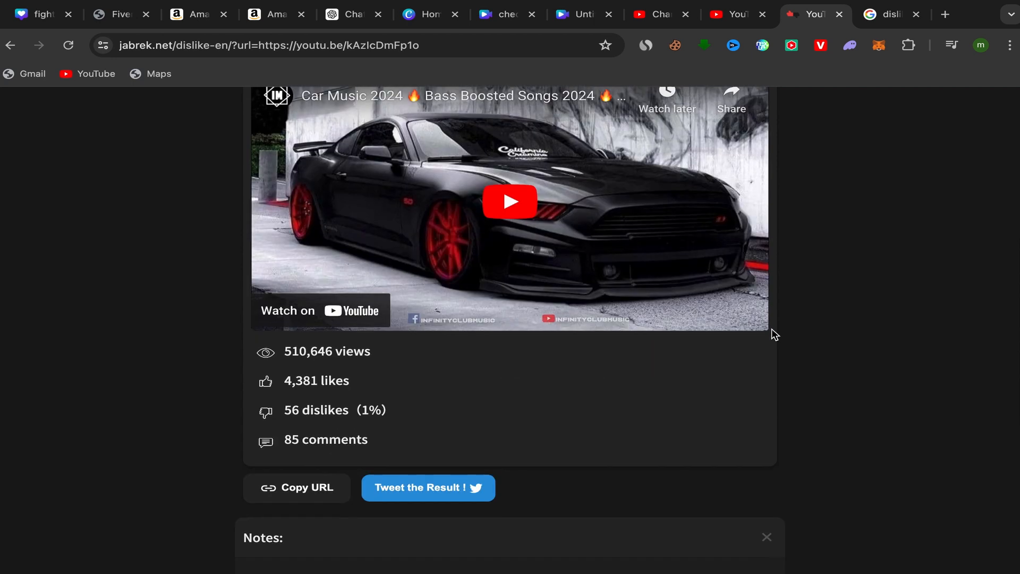
pyautogui.scroll(-3)
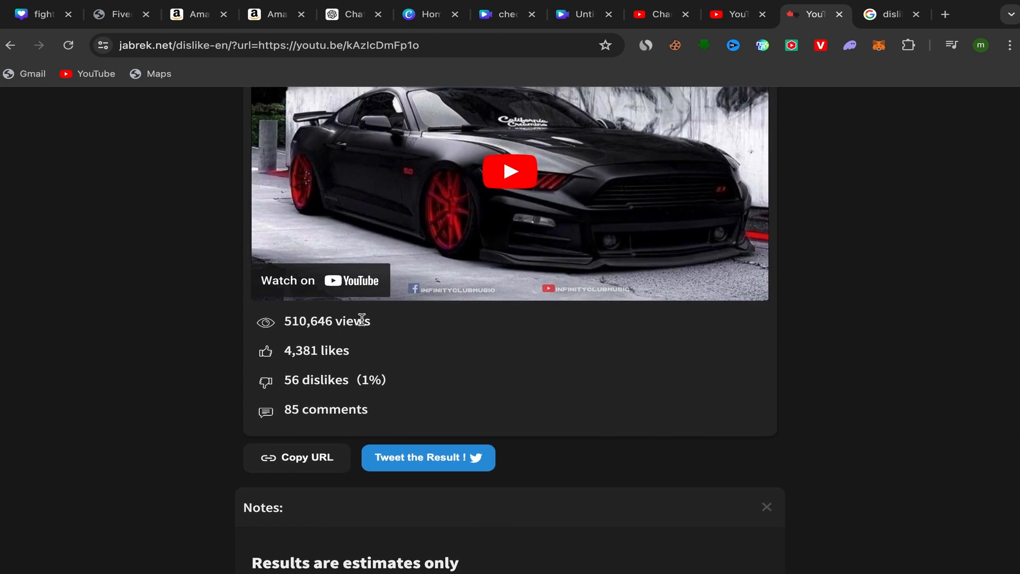
pyautogui.moveTo(279, 405)
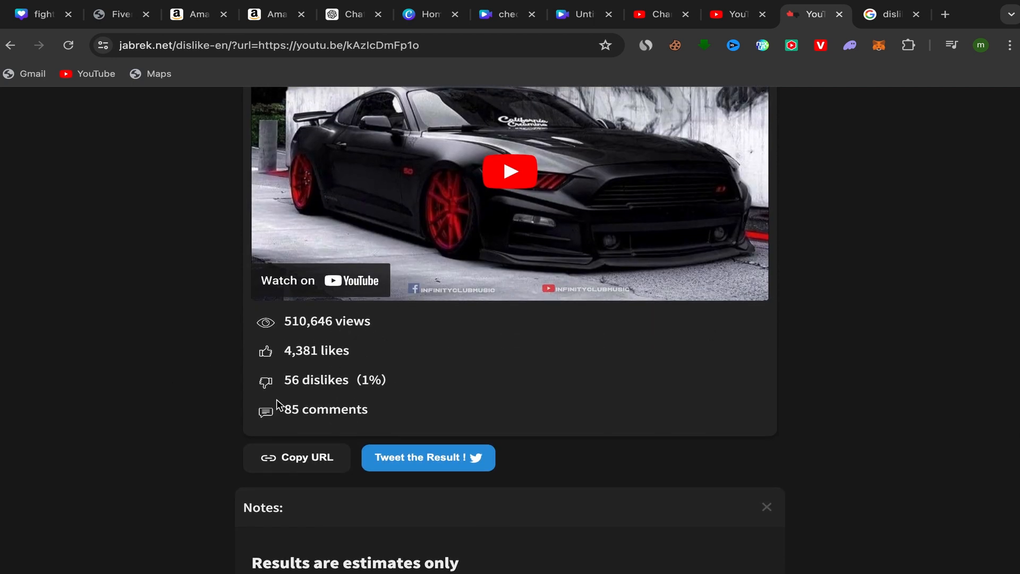
pyautogui.moveTo(306, 399)
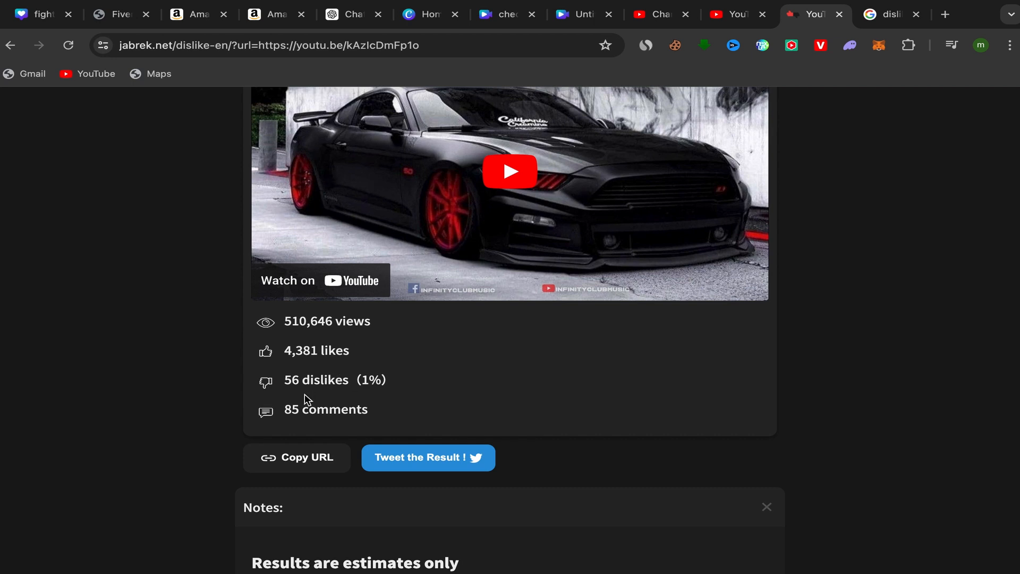
pyautogui.moveTo(319, 395)
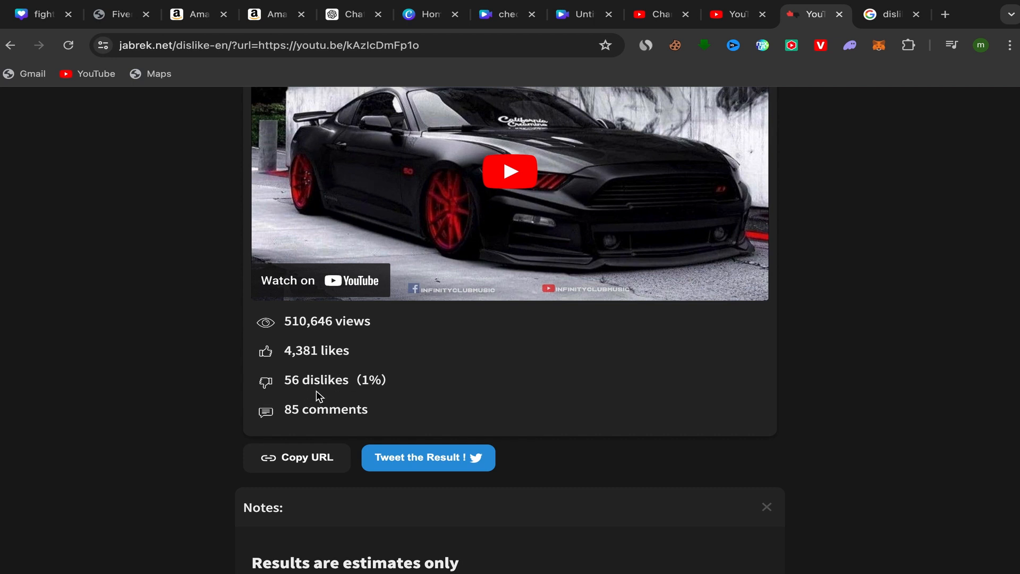